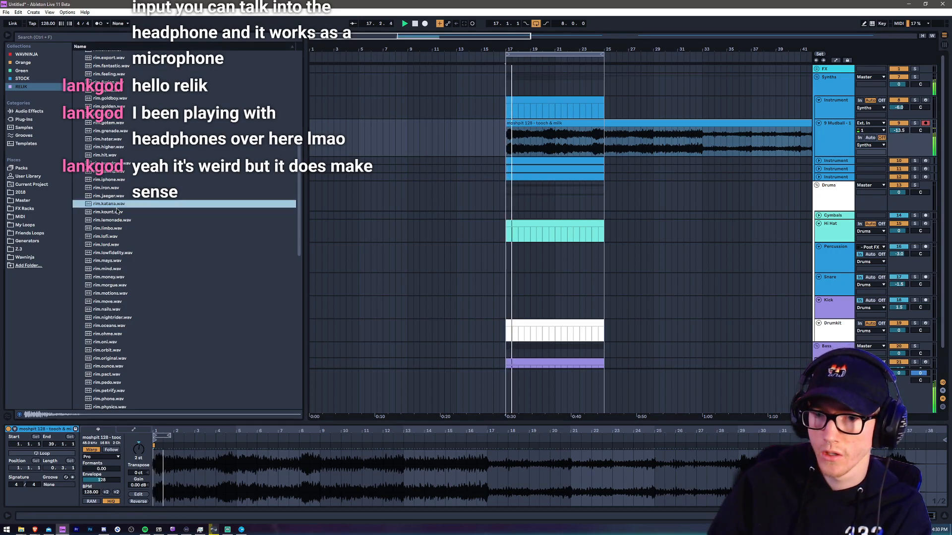
Audition three rim samples from the RELIK collection in the browser
click(106, 236)
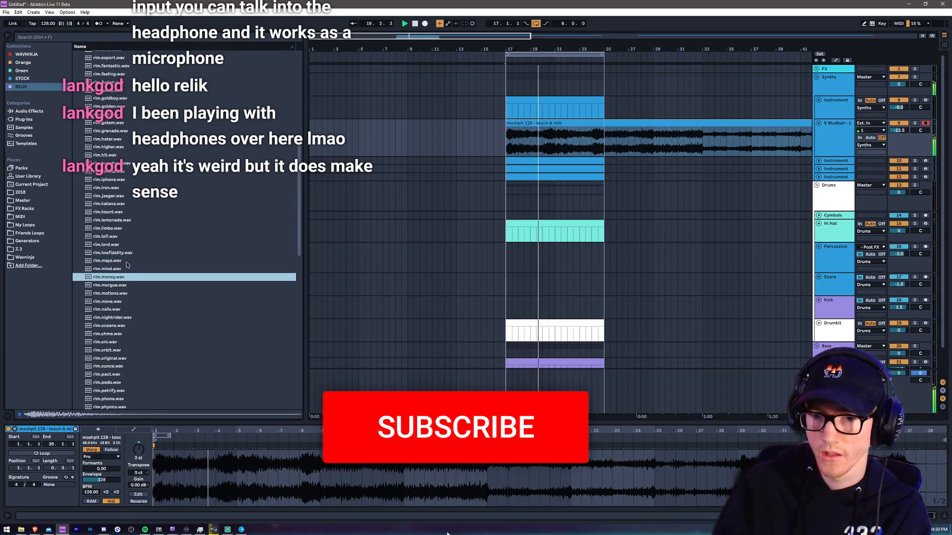
click(107, 309)
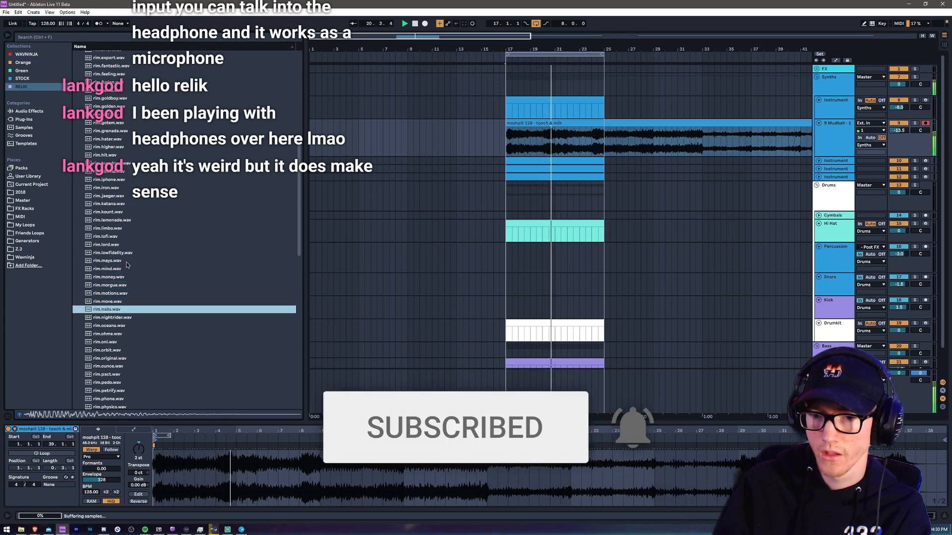
click(107, 342)
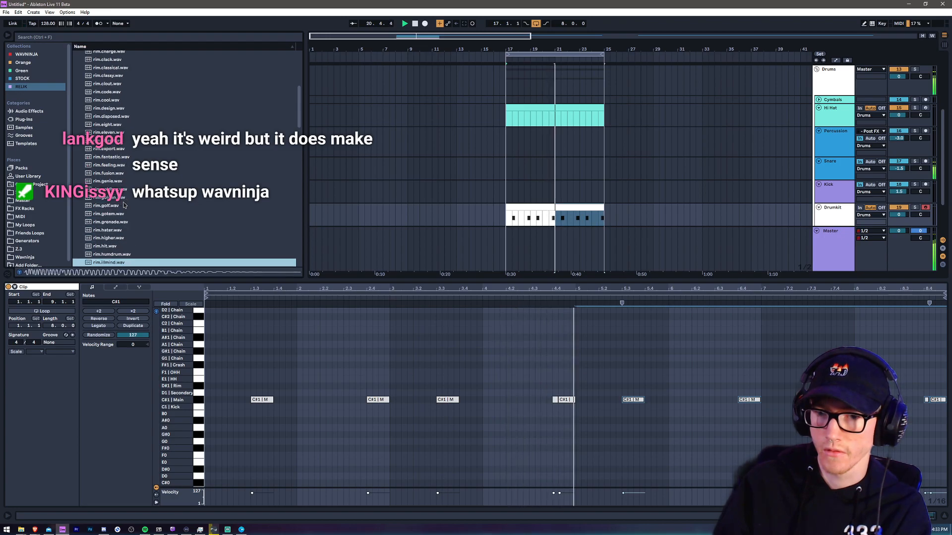
Scroll the browser down to the 06 Percs > 01 Classics samples
scroll(down, 3)
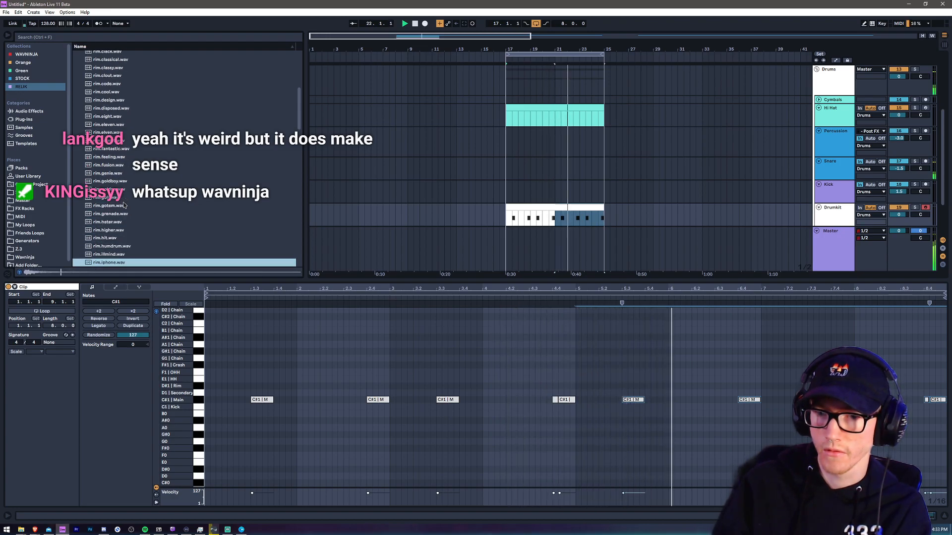
scroll(down, 3)
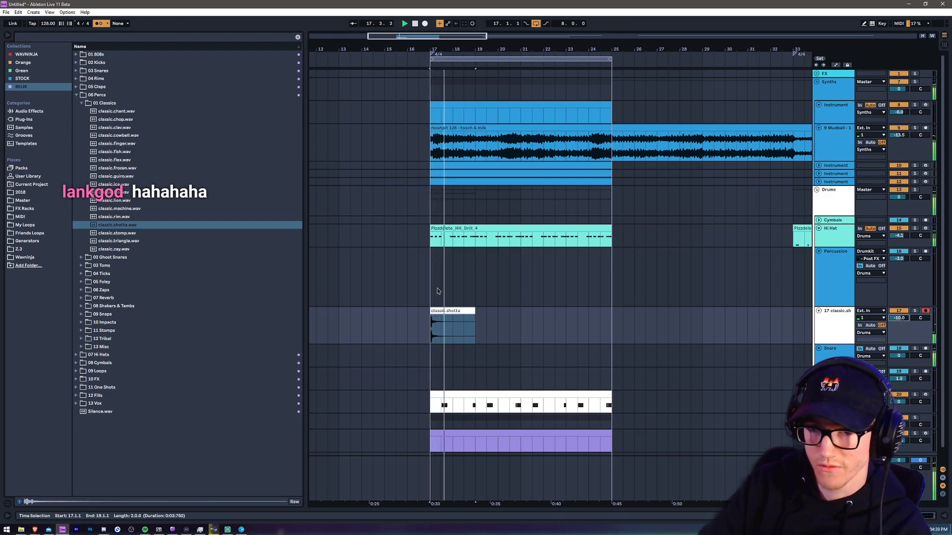
Select the 808 sample folder in the browser for the Sub bass track
click(75, 53)
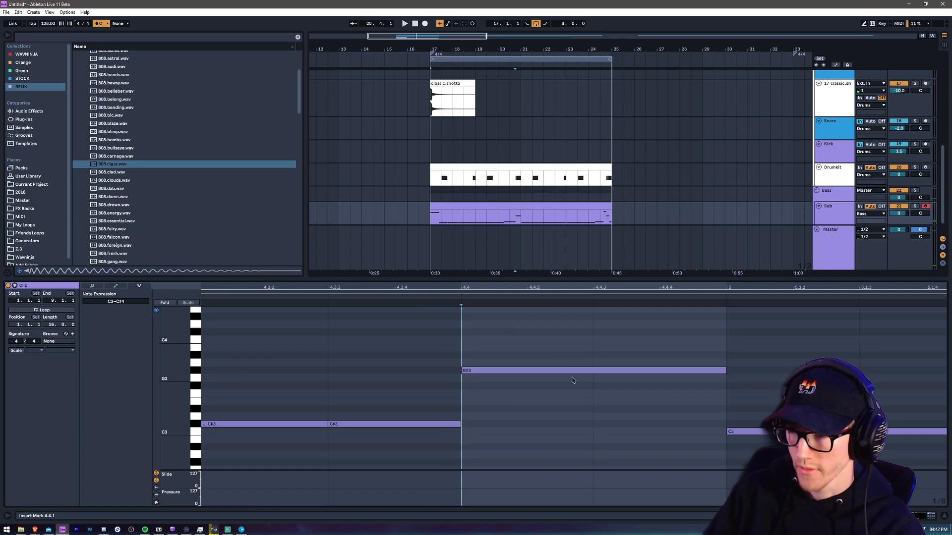
Select the Drumkit track to show its Drum Rack devices
click(592, 370)
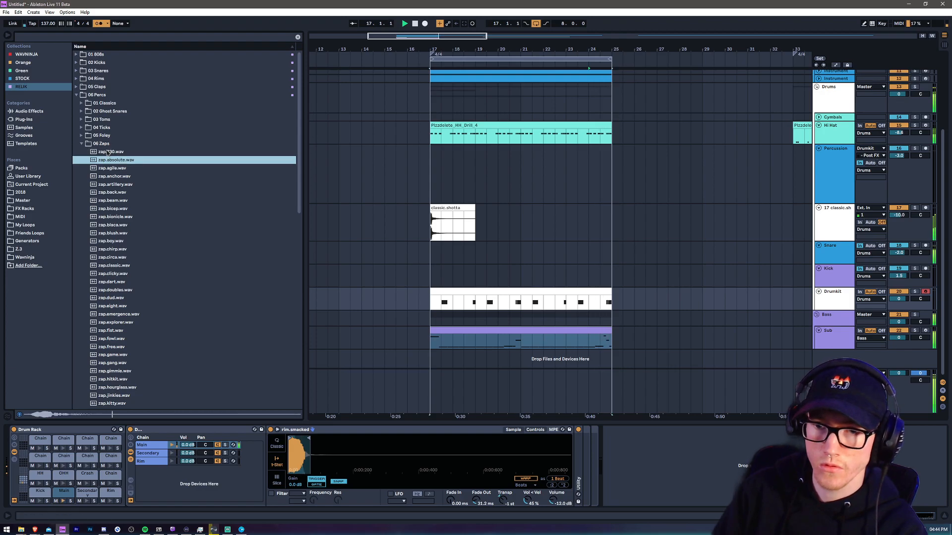
Preview the zap.anchor percussion sample in the browser
click(113, 177)
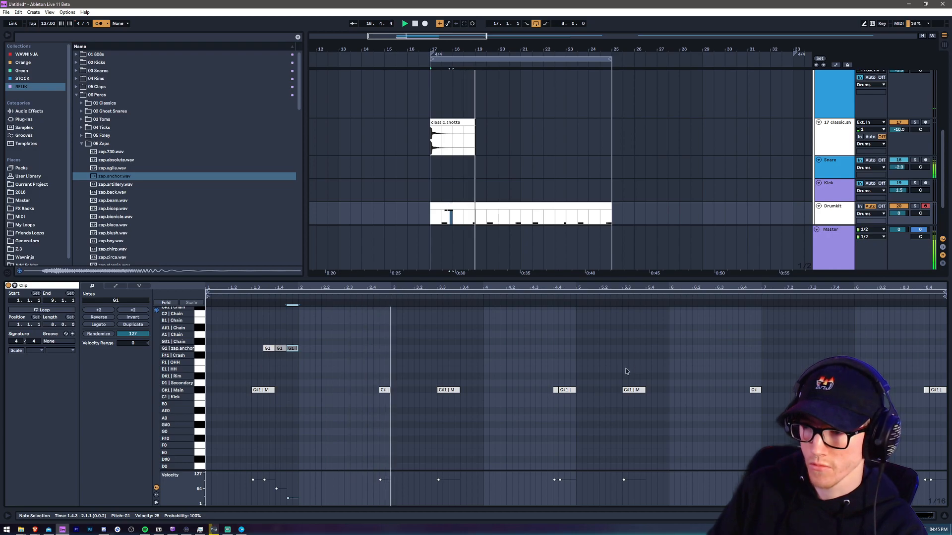
Set the clip's playback start, then browse from Zaps into the stomps and tribal percussion folders
click(575, 369)
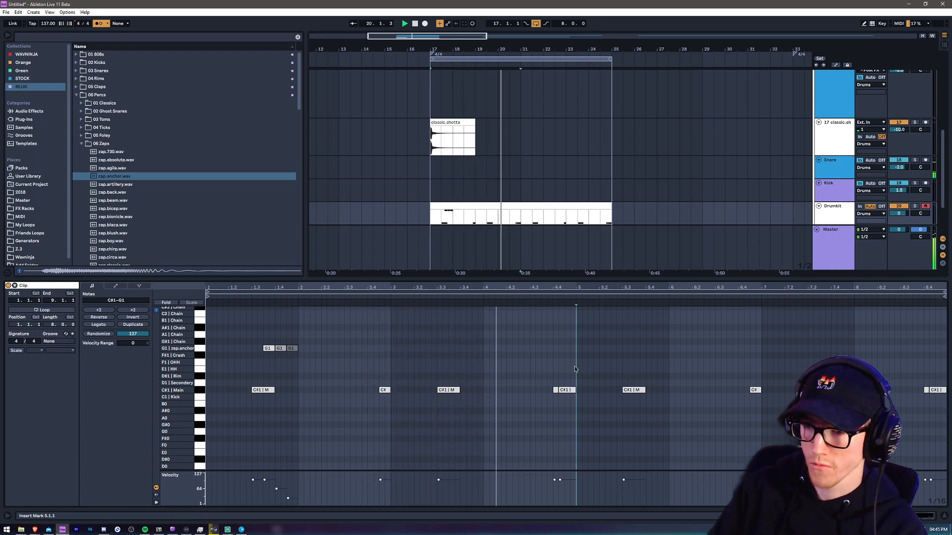
click(112, 191)
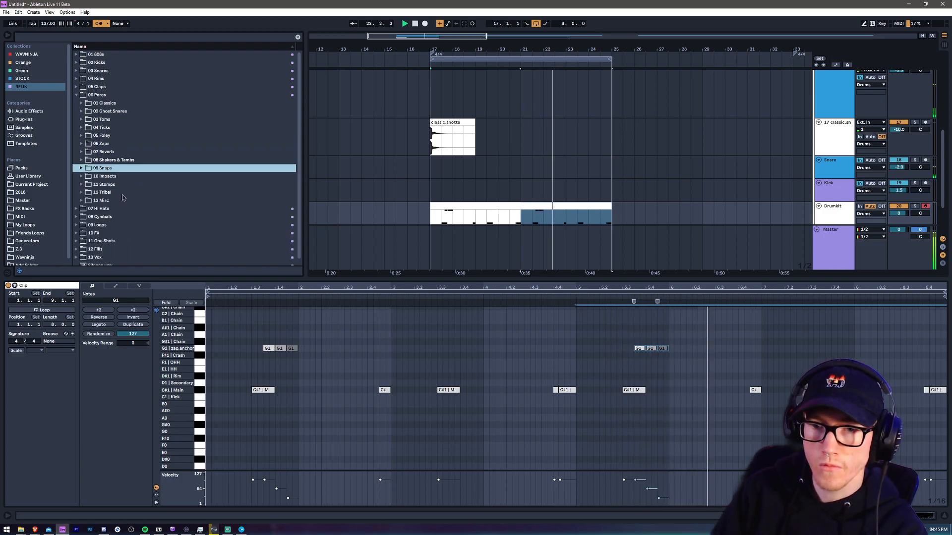
click(103, 184)
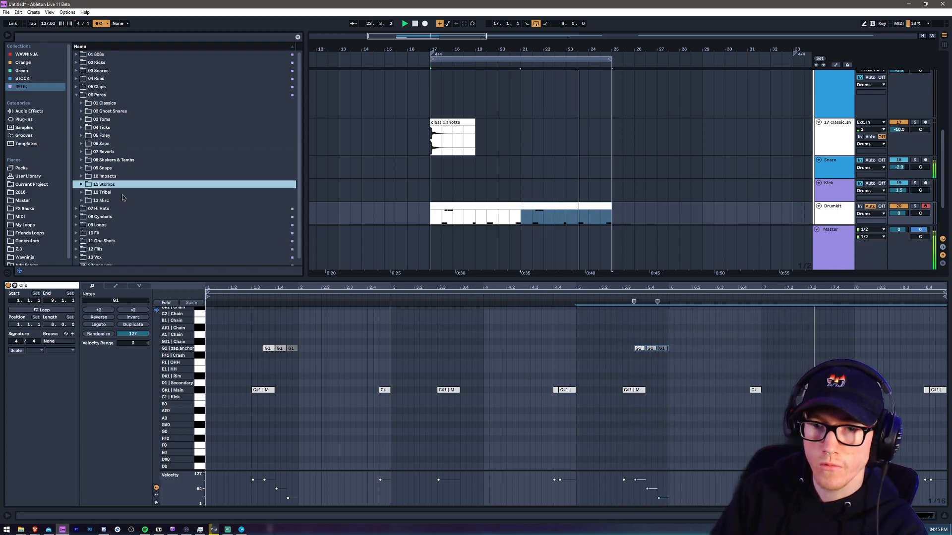
click(101, 119)
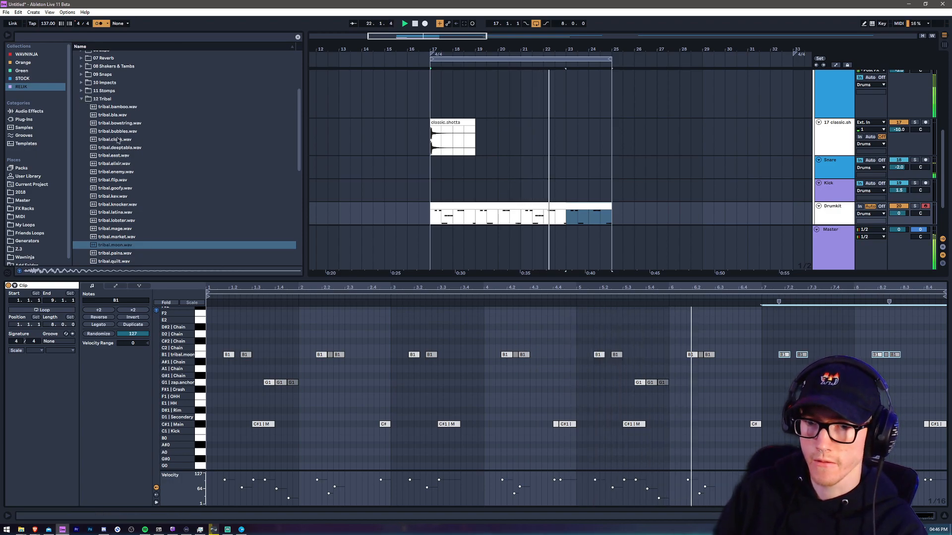
Collapse the Percs sample folders and open the Loops folder
click(81, 98)
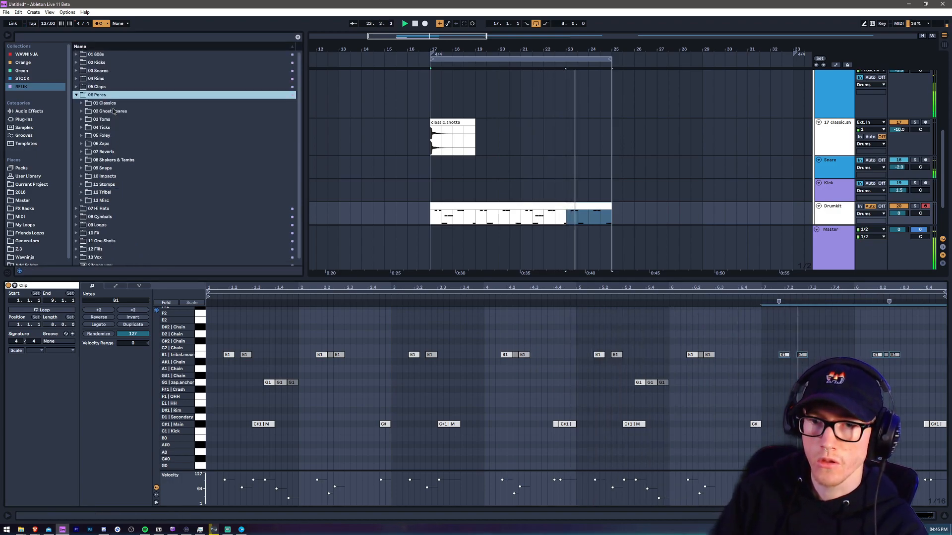
click(76, 95)
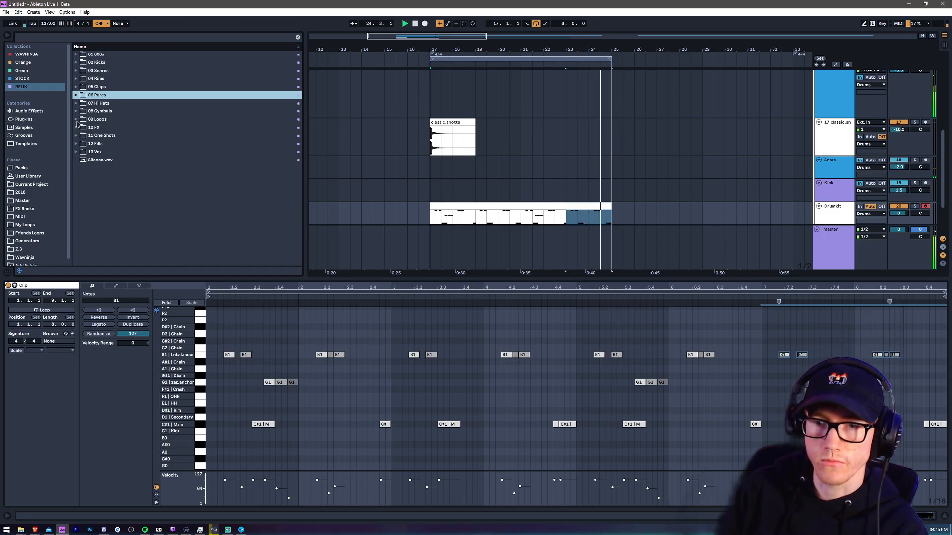
click(76, 119)
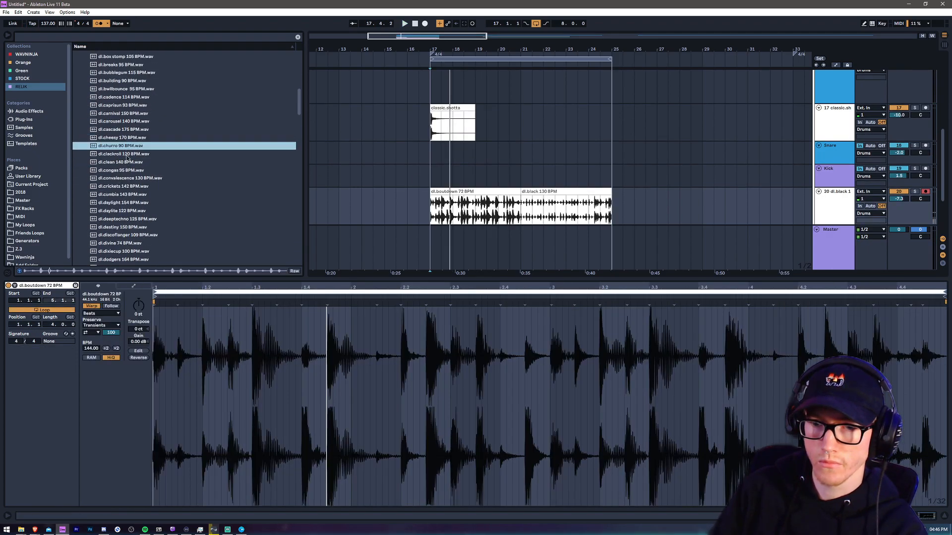
Audition drum loops in the browser to find dl.congas 95 BPM
click(129, 178)
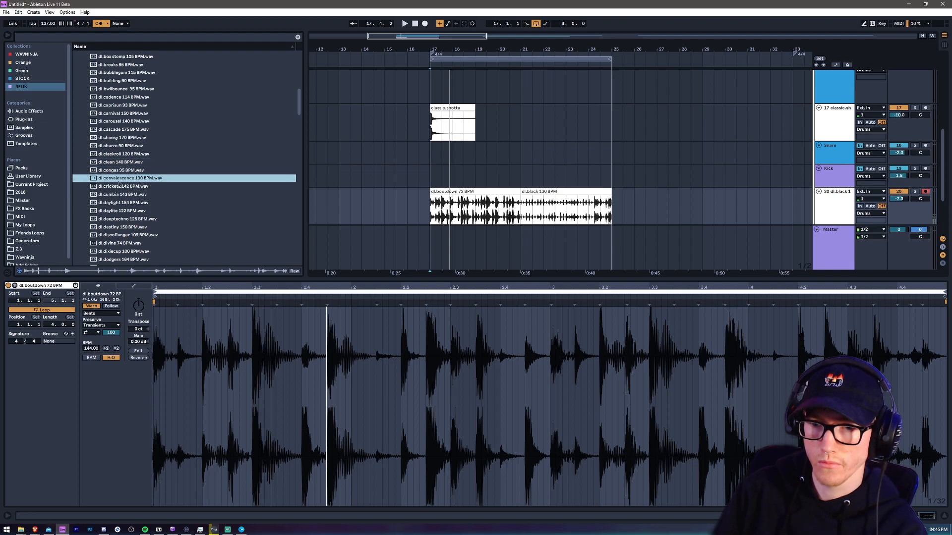
click(121, 169)
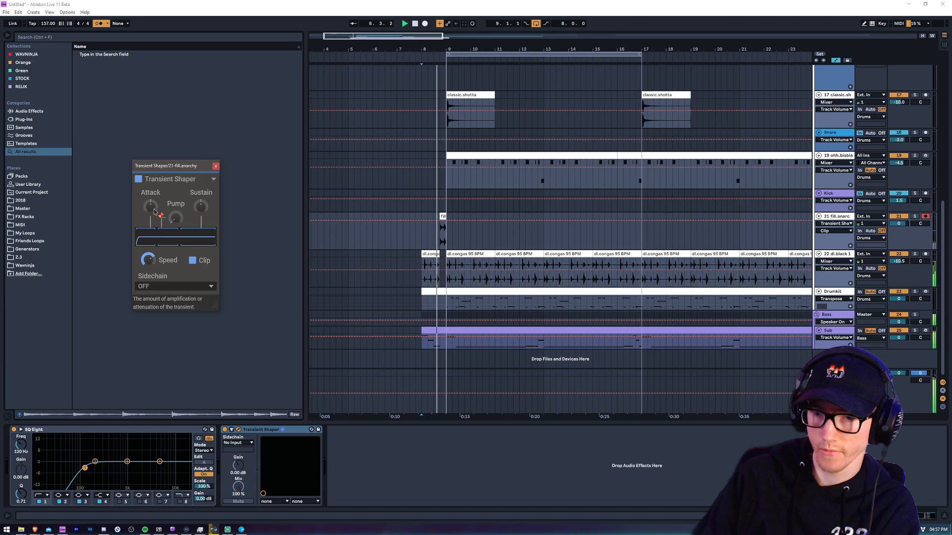
Turn up the Attack knob on the fill.anarchy track's Transient Shaper
drag(202, 206, 202, 215)
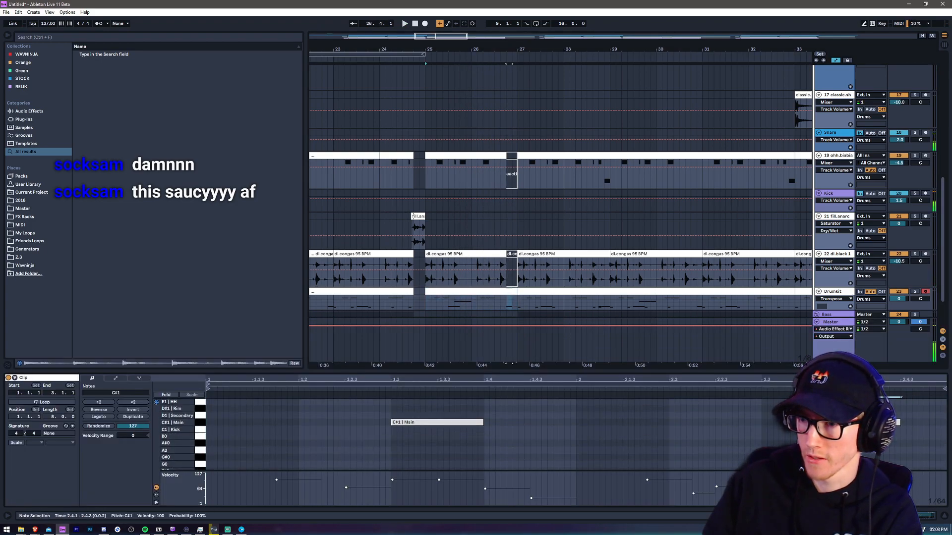
Play the arrangement back around the break before bar 25
click(405, 23)
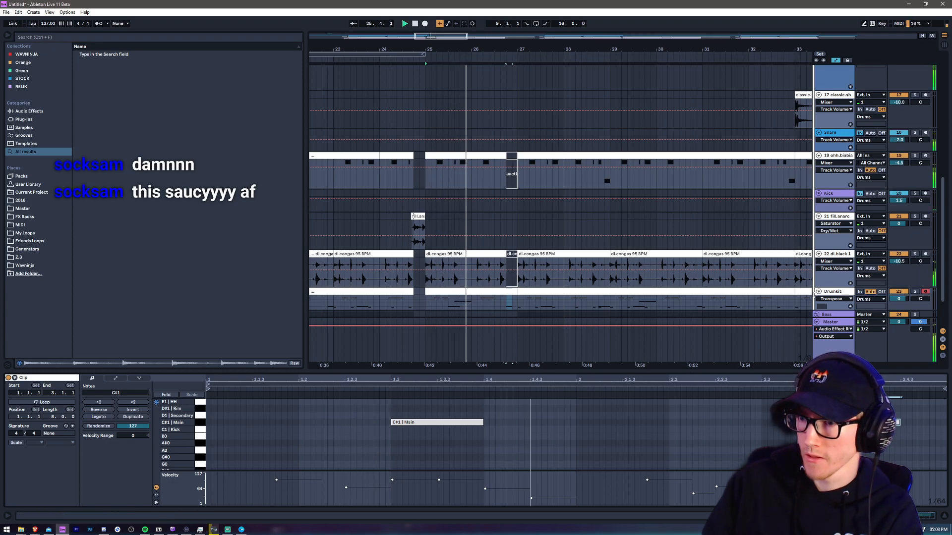